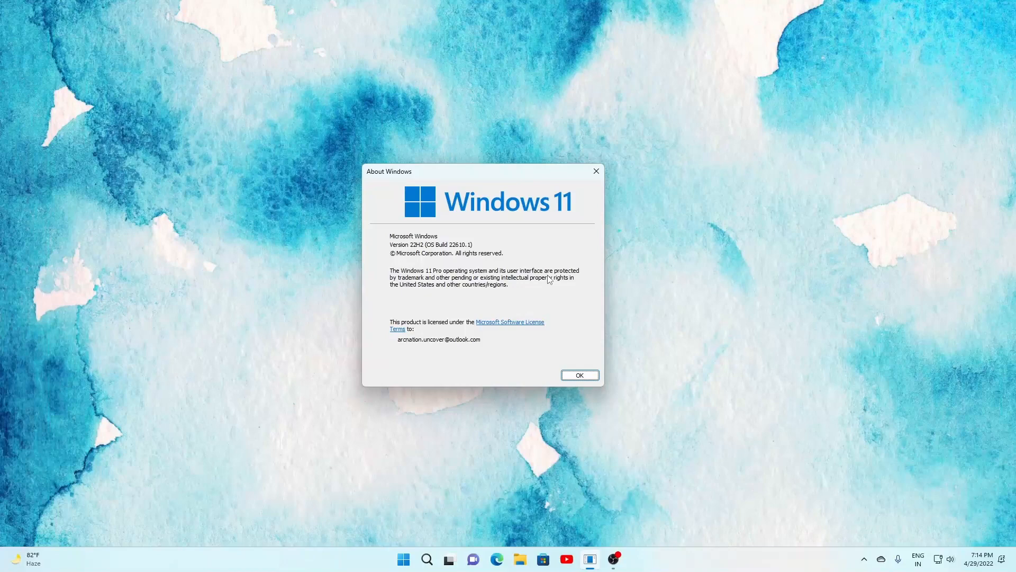
mouse_move(796, 187)
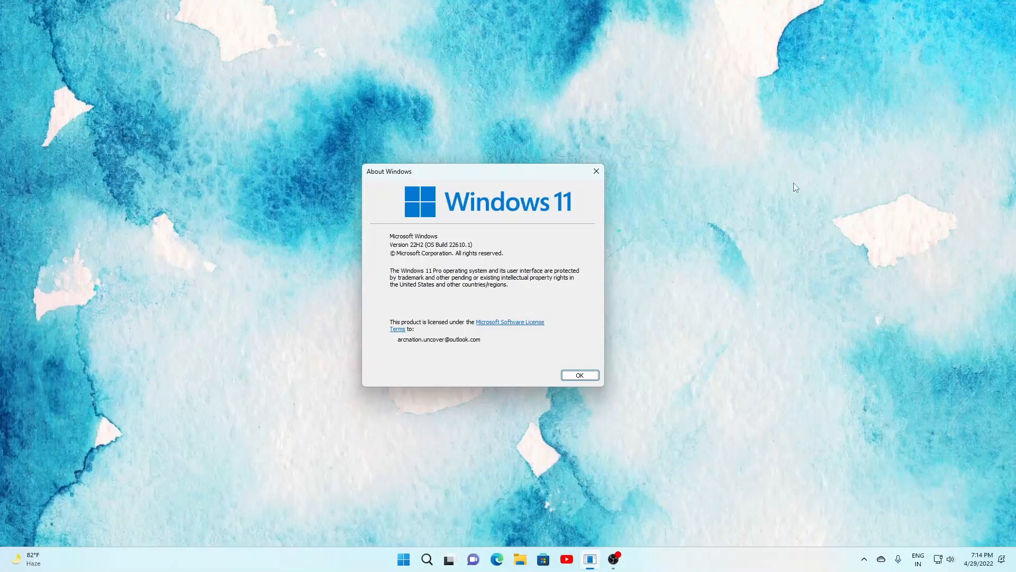
Step: Dismiss the About Windows dialog showing build 22610.1
click(580, 375)
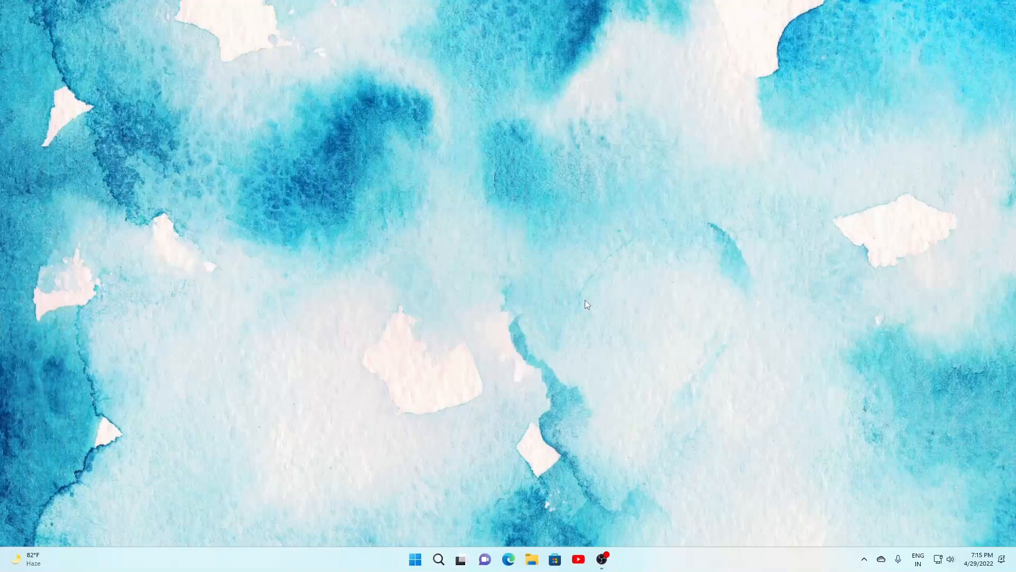
mouse_move(583, 302)
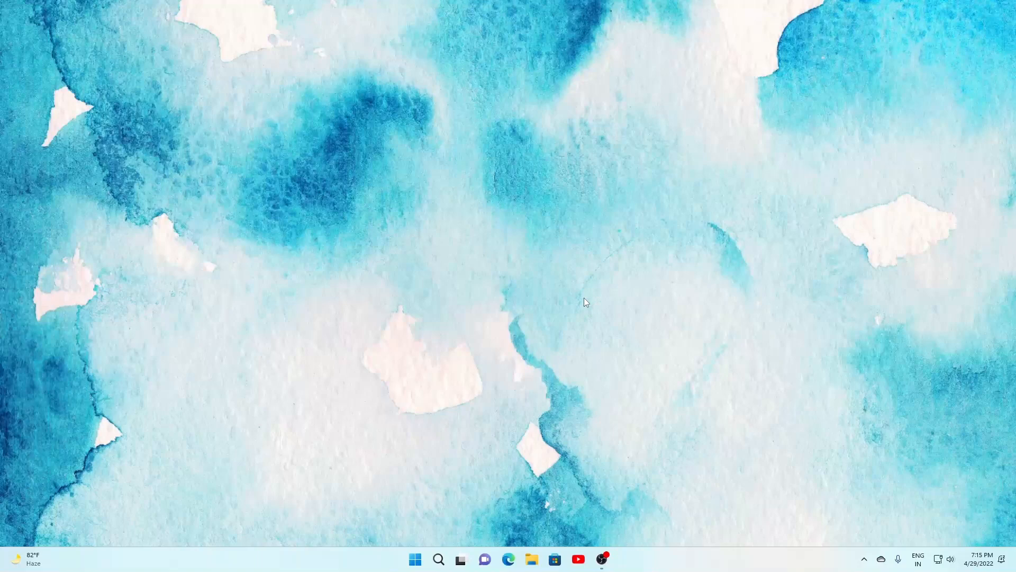
Step: Search Start for 'group' and launch Edit group policy
click(414, 559)
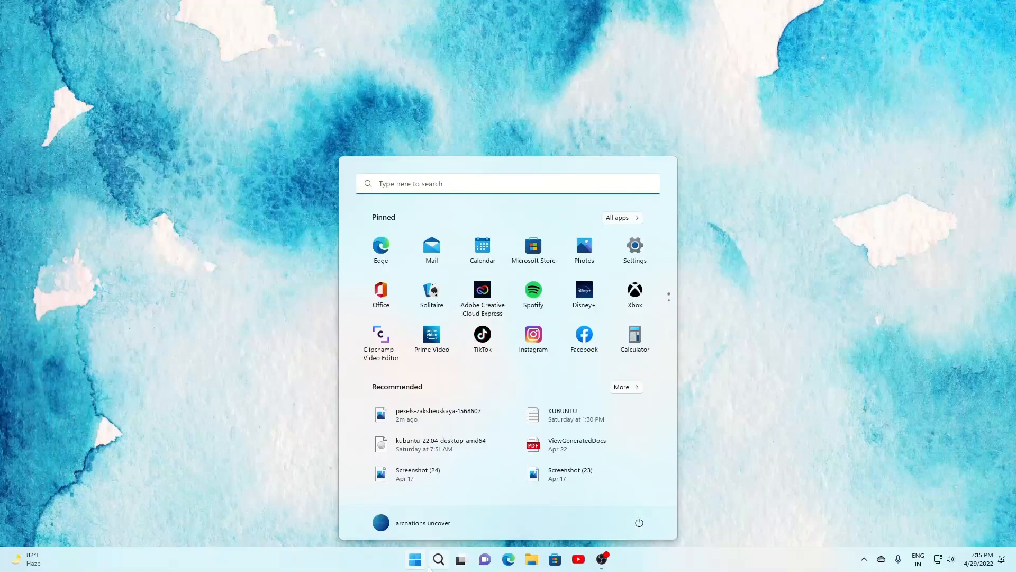
text(group)
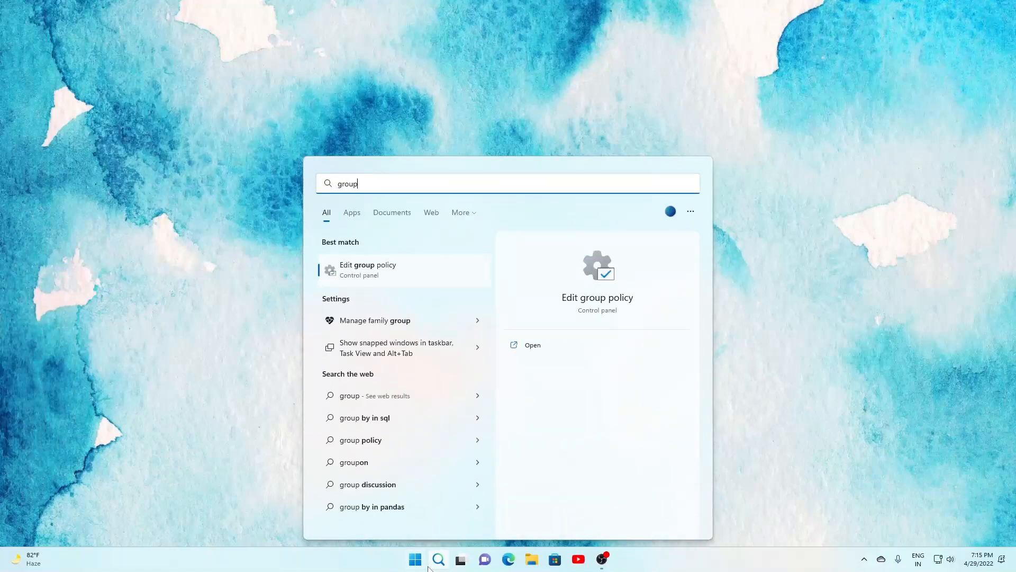
key(Escape)
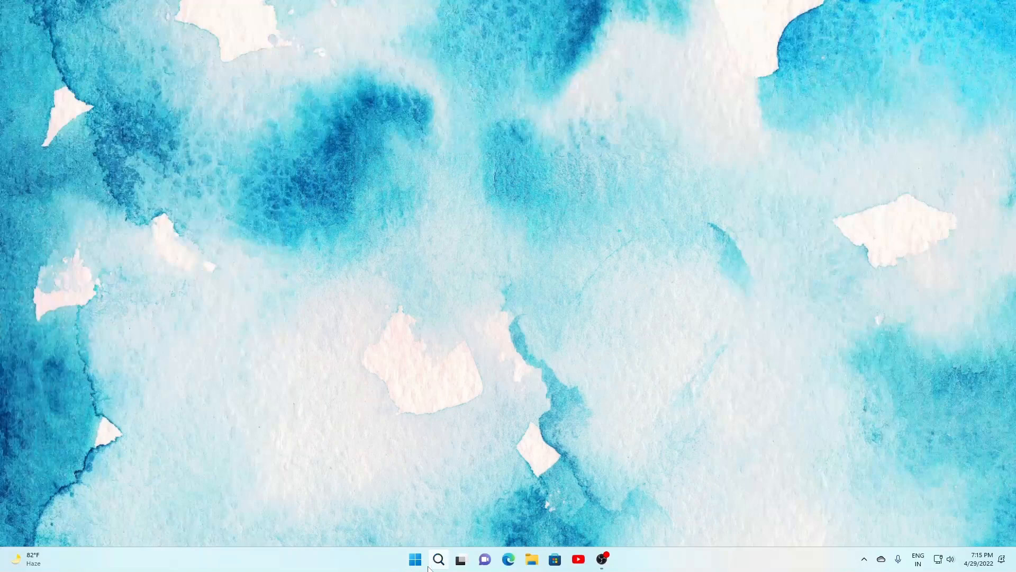
mouse_move(454, 312)
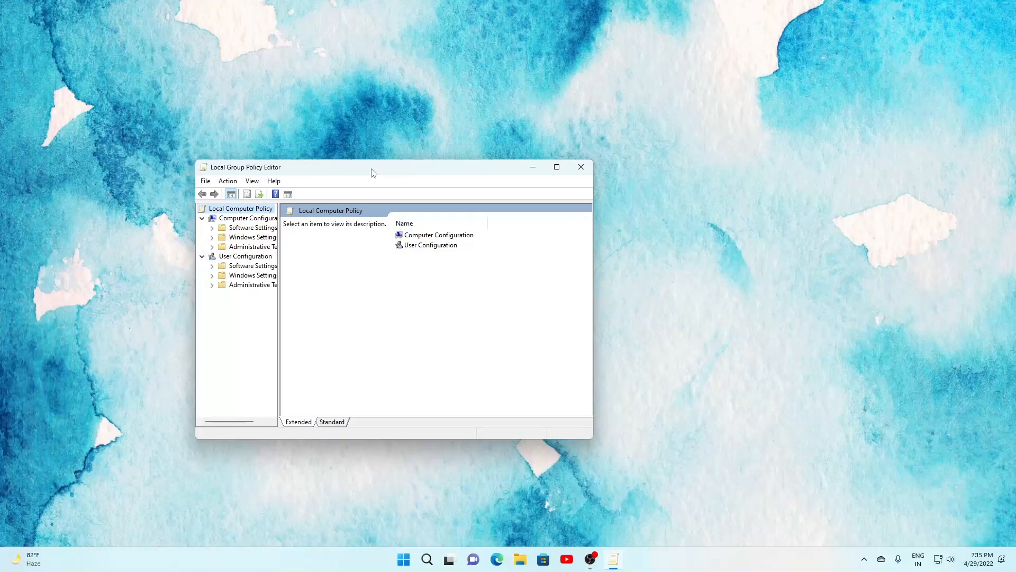
mouse_move(210, 234)
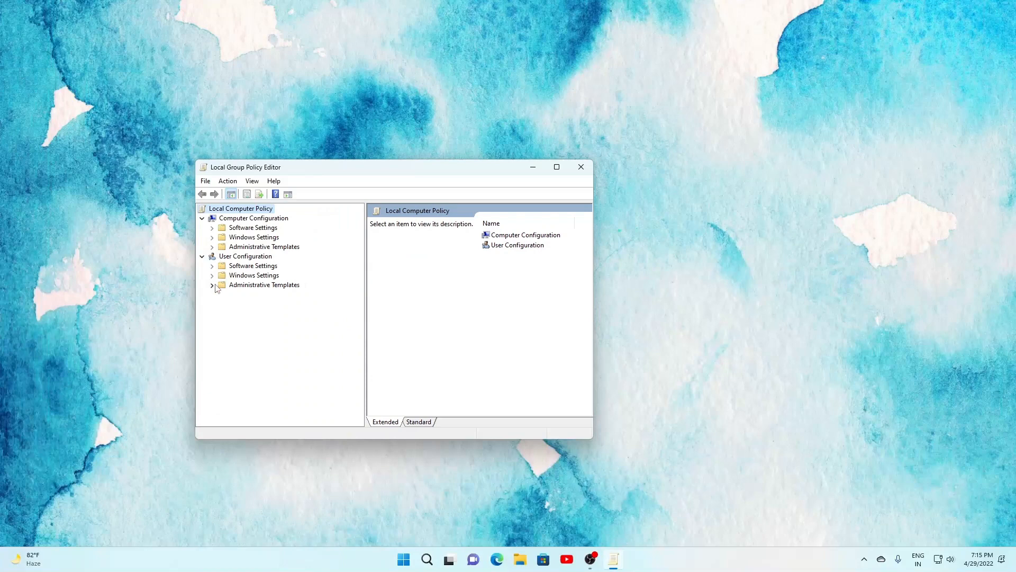
Step: Browse User Configuration > Administrative Templates > Start Menu and Taskbar > Notifications
click(211, 285)
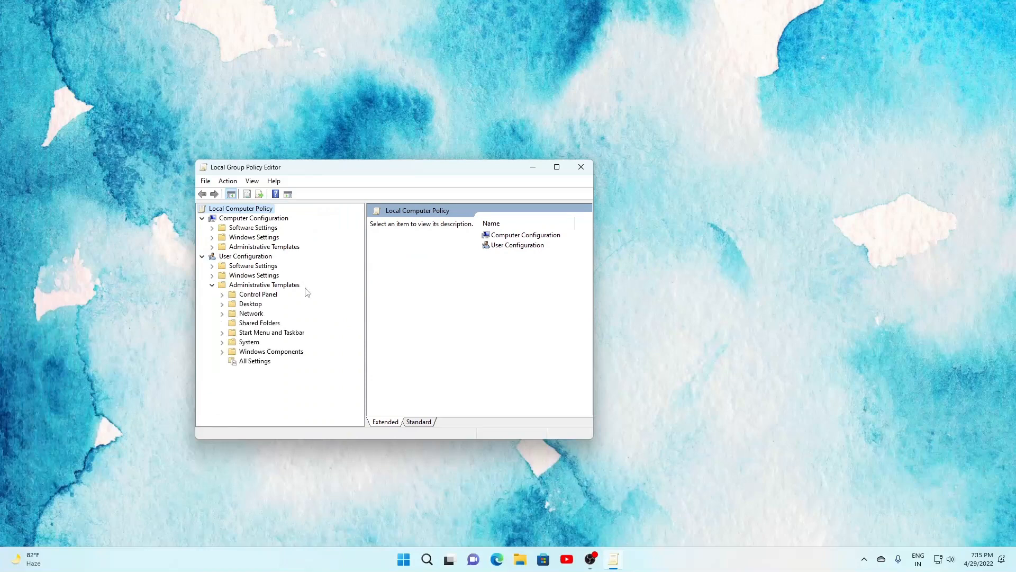
click(222, 332)
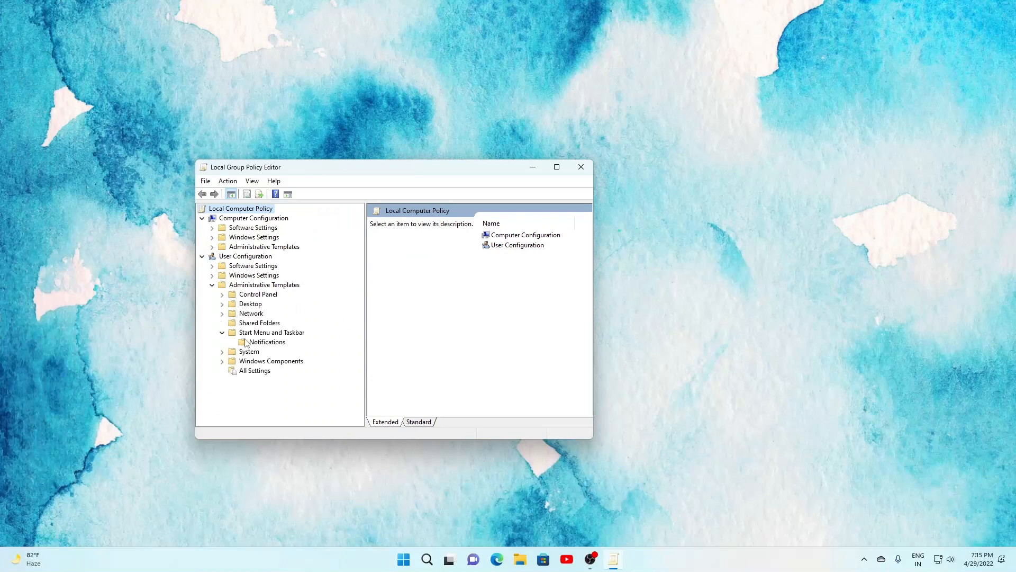
click(267, 342)
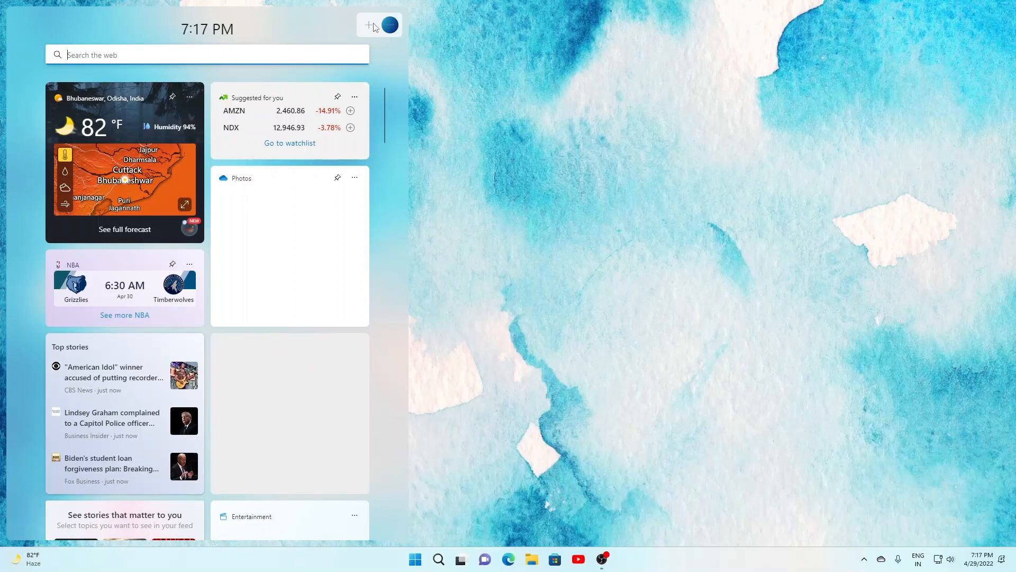
Step: Add the Family Safety widget from widget settings and return to the board
click(367, 24)
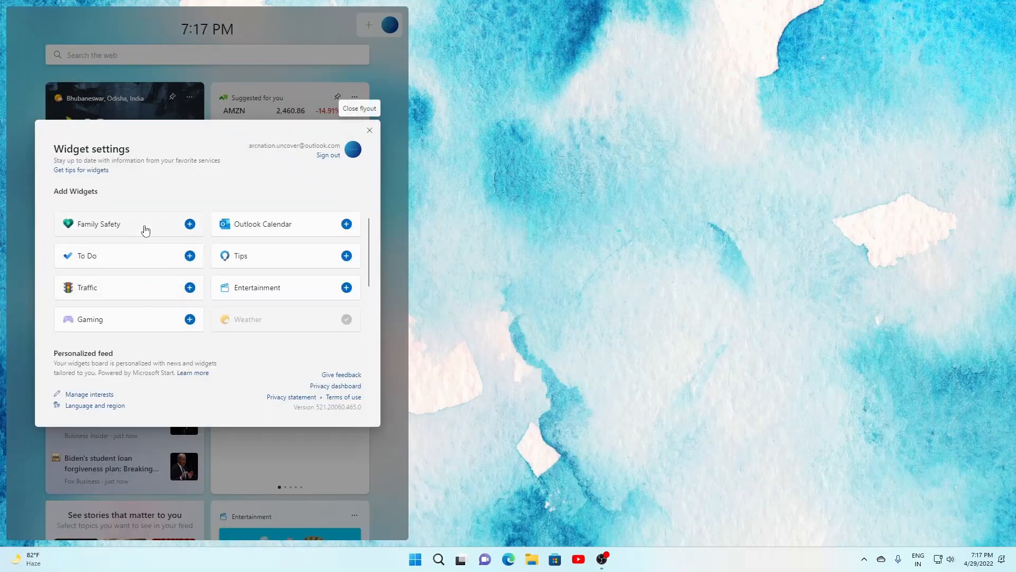
click(190, 223)
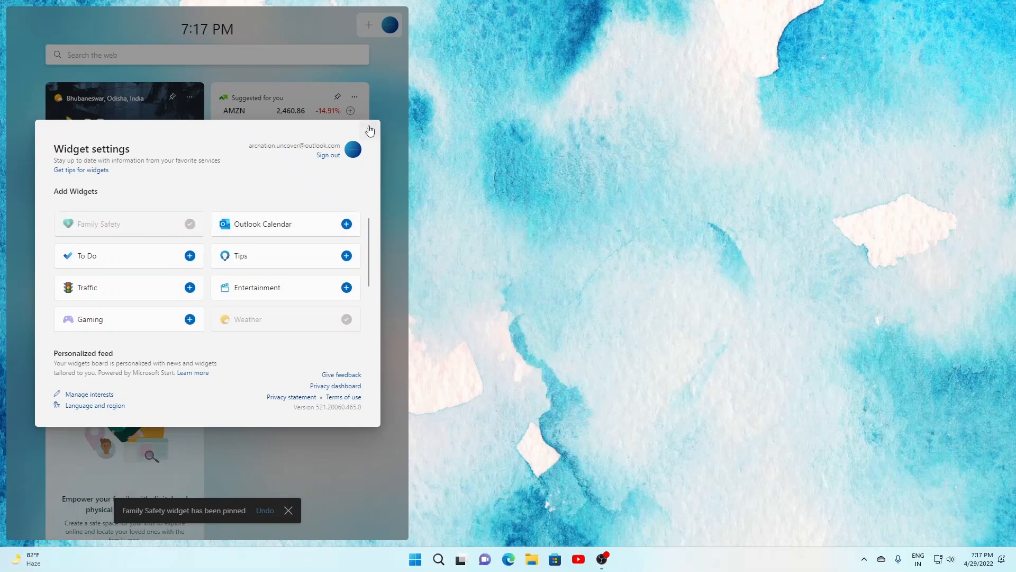
click(370, 129)
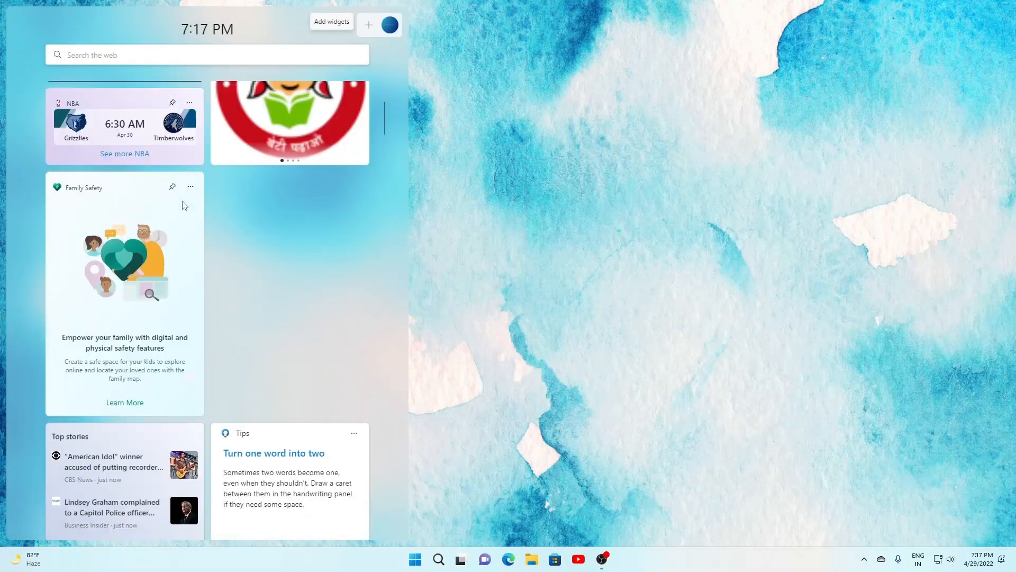
click(189, 186)
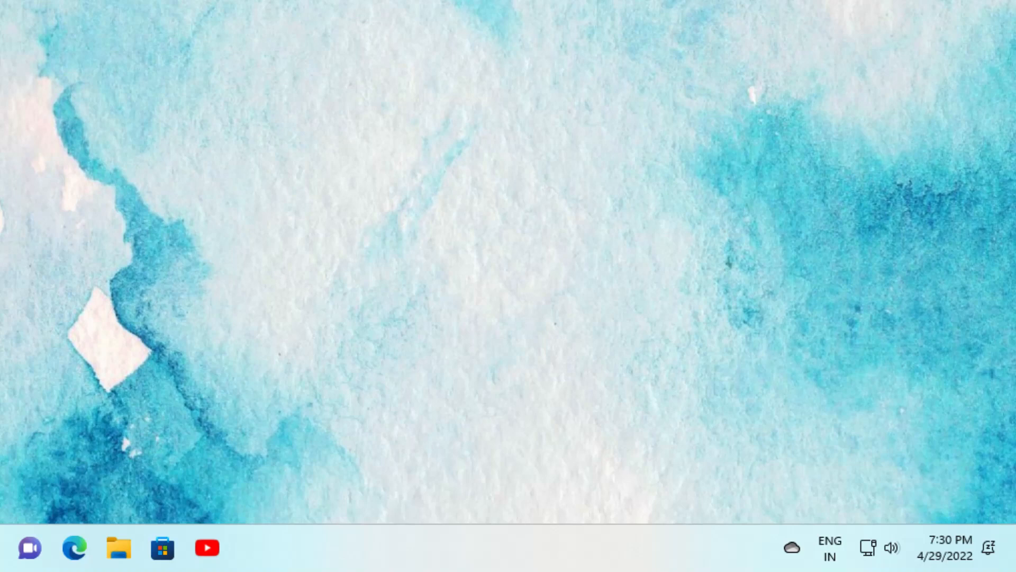
Step: Reopen the widgets board to show the pinned Family Safety card
click(28, 547)
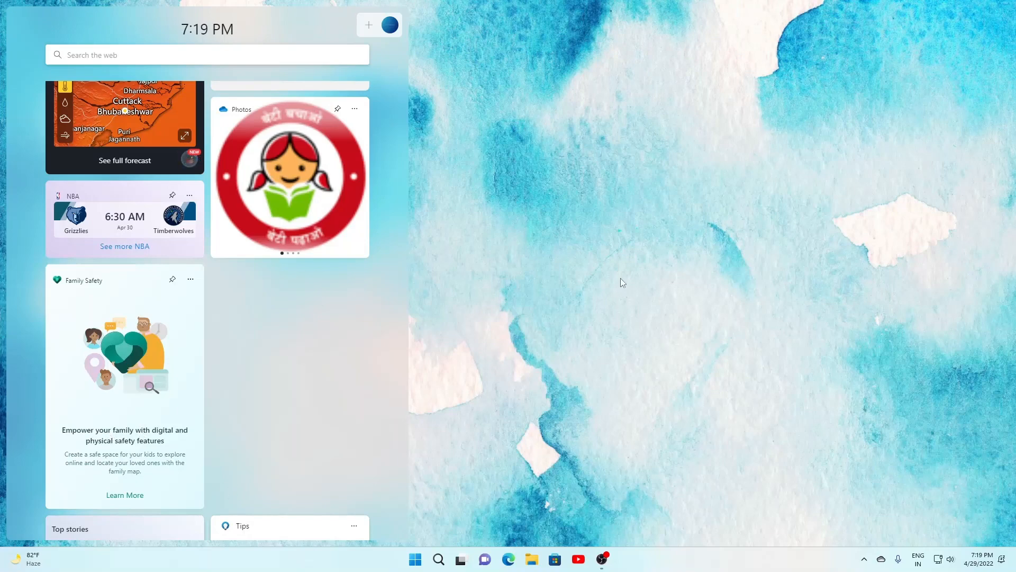
Step: Launch Task Manager from the taskbar quick-access menu, then bring up Start
click(415, 559)
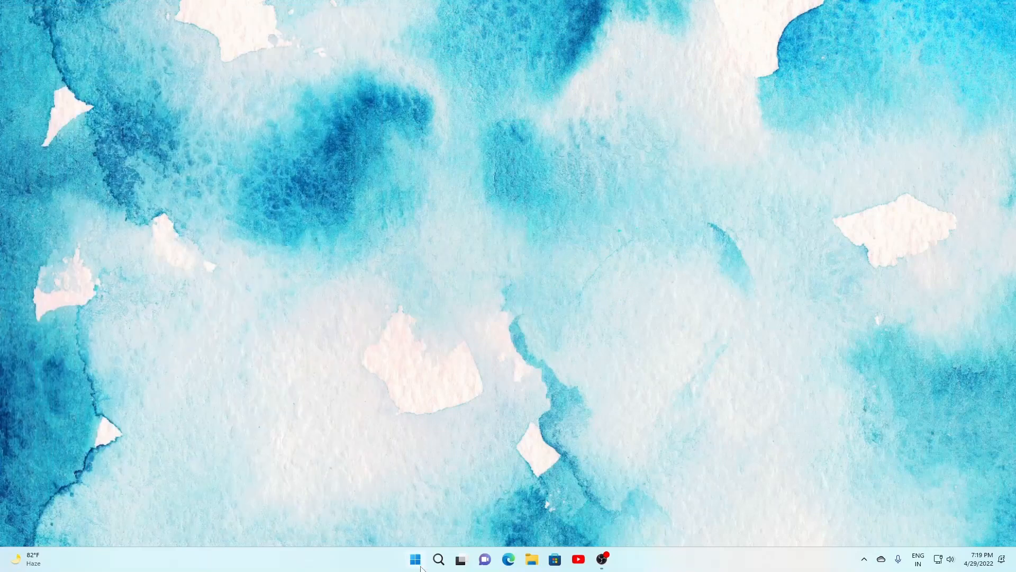
right_click(415, 559)
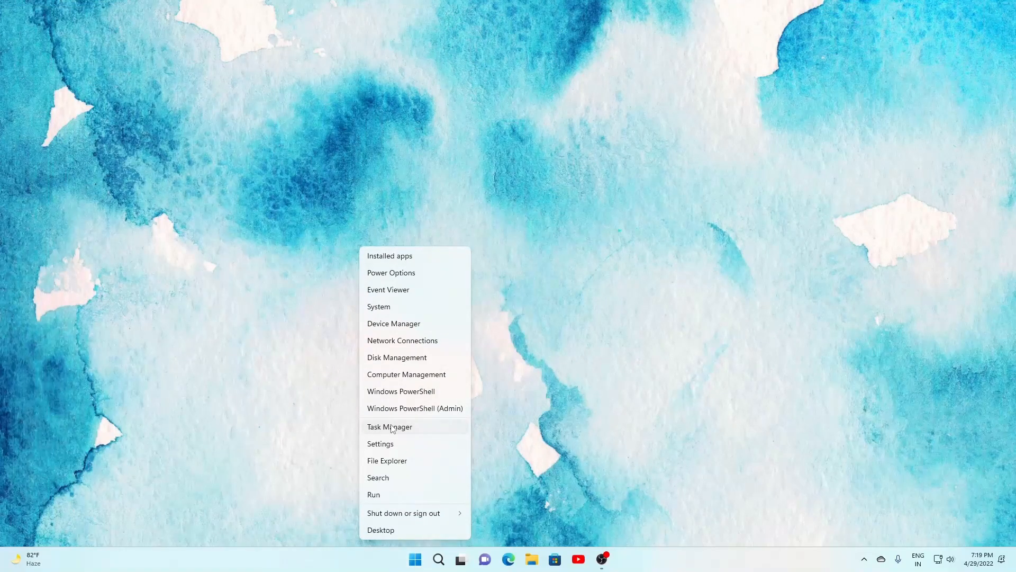
click(390, 426)
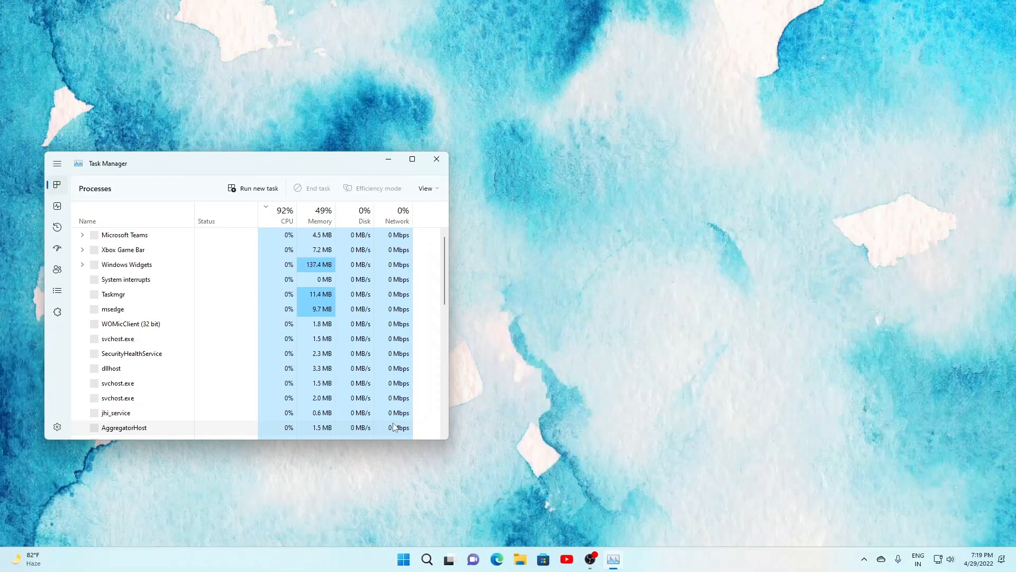
click(284, 209)
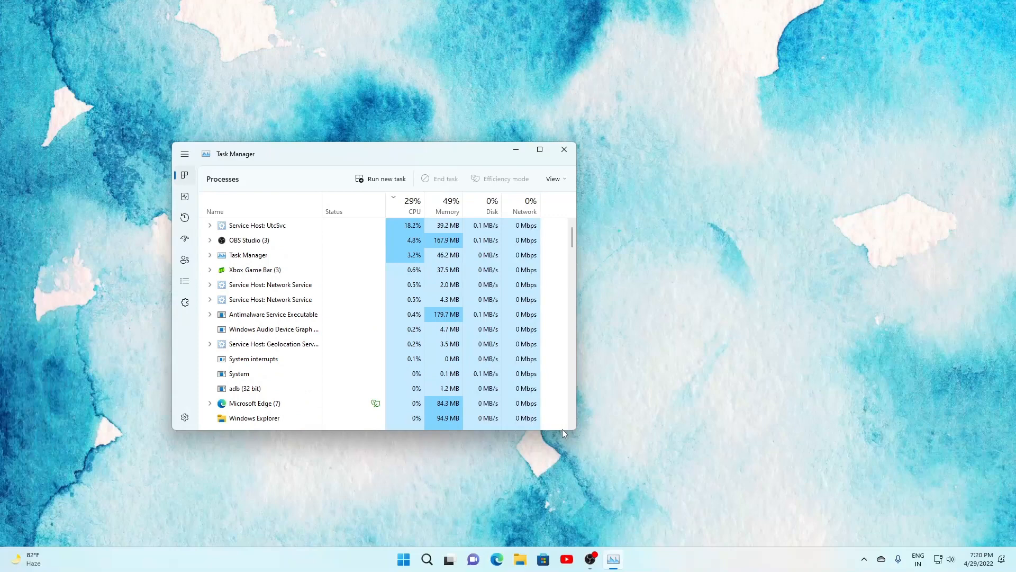
click(402, 559)
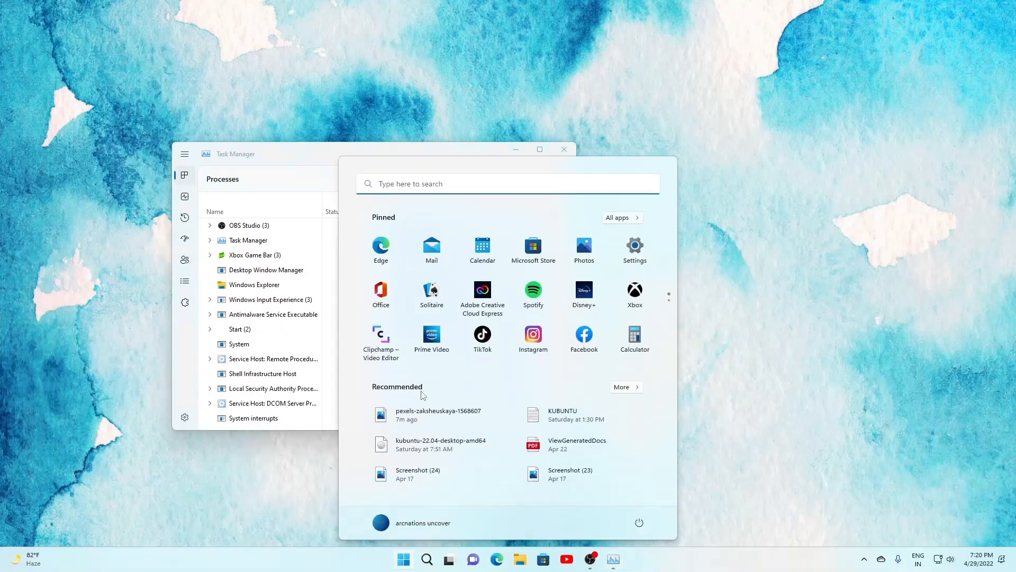
Step: In Settings Personalization Colors, switch the accent to purple and then yellow
click(633, 246)
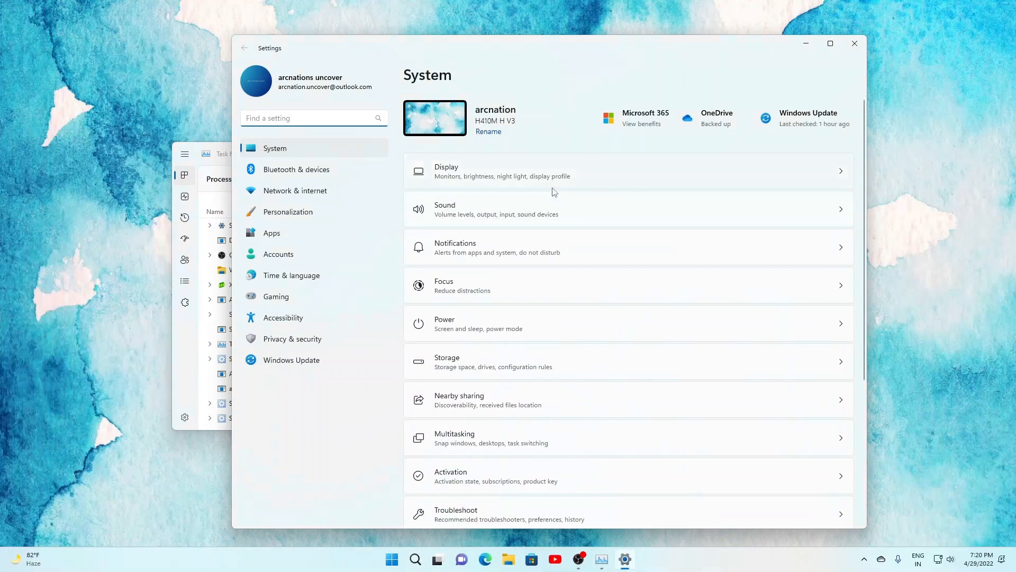
click(288, 212)
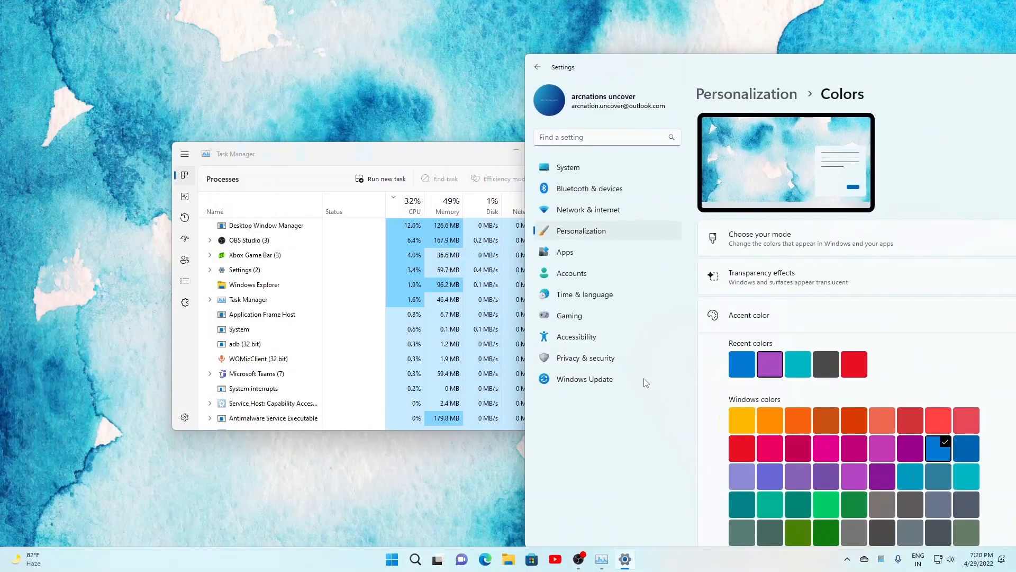
click(769, 363)
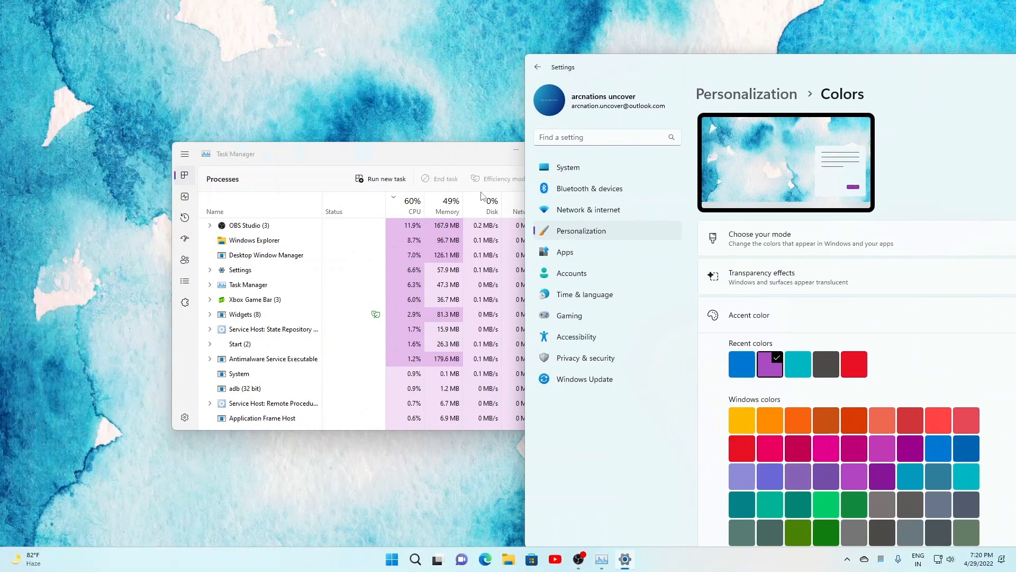
scroll(down, 3)
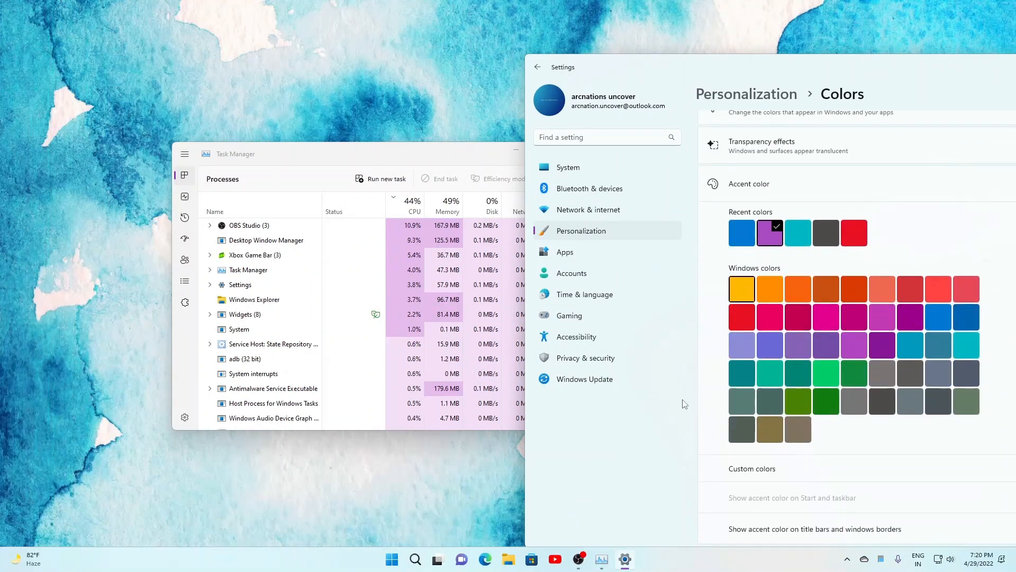
click(742, 288)
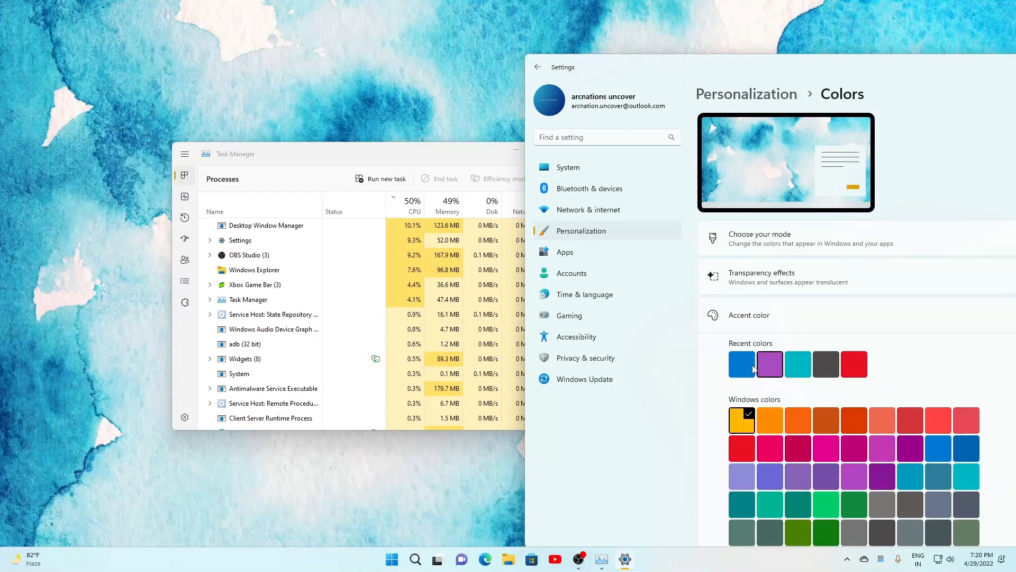
click(741, 363)
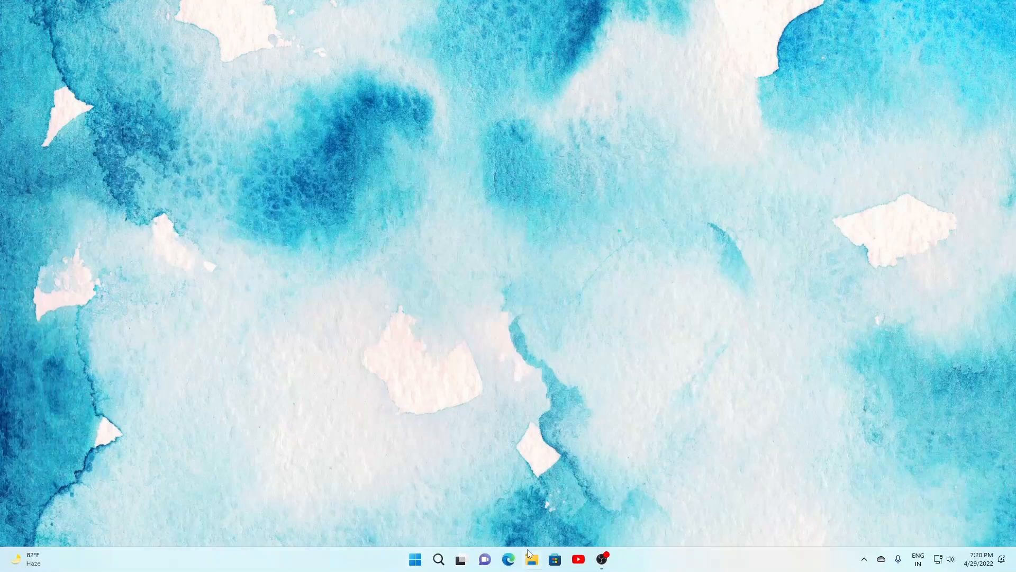
Step: Show Downloads in File Explorer with the WOMicClientSetup file's shortcut menu open
click(531, 559)
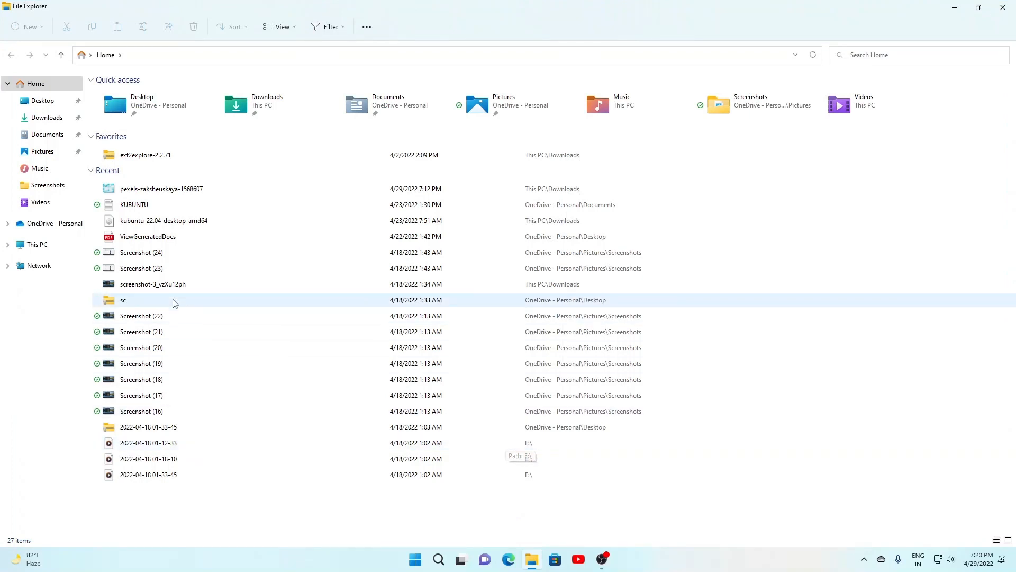
click(46, 117)
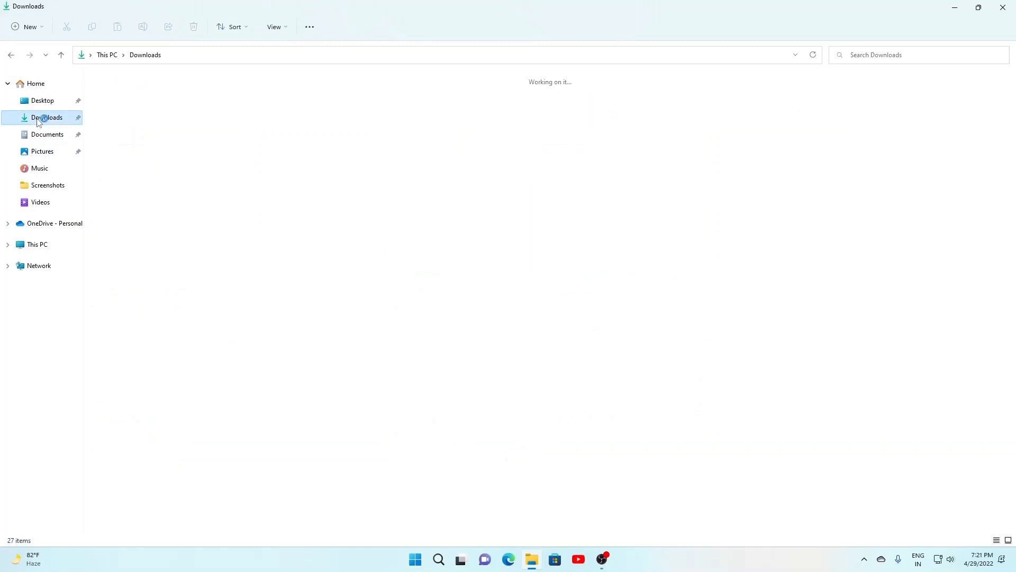
click(47, 117)
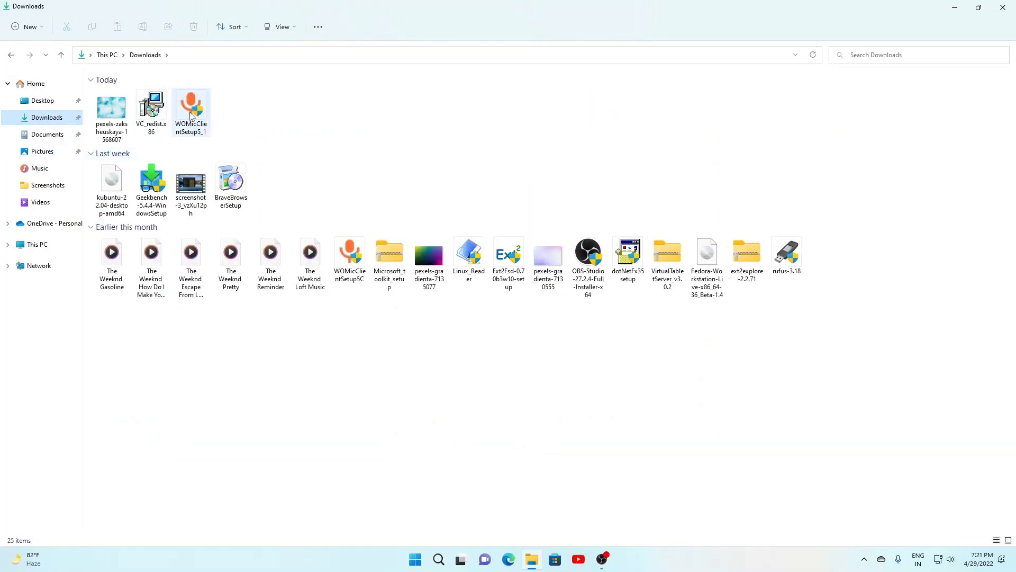
right_click(191, 106)
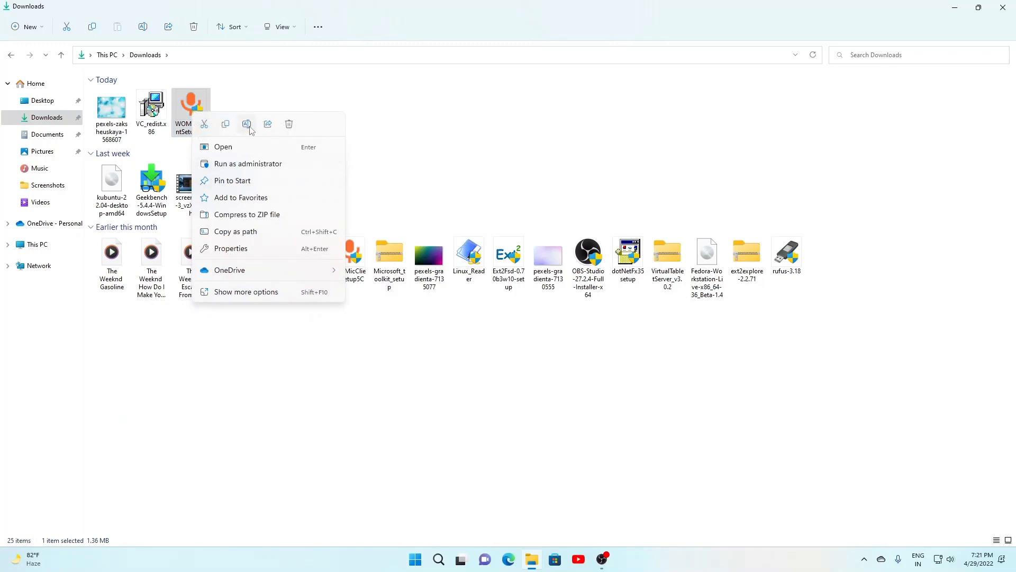
mouse_move(247, 124)
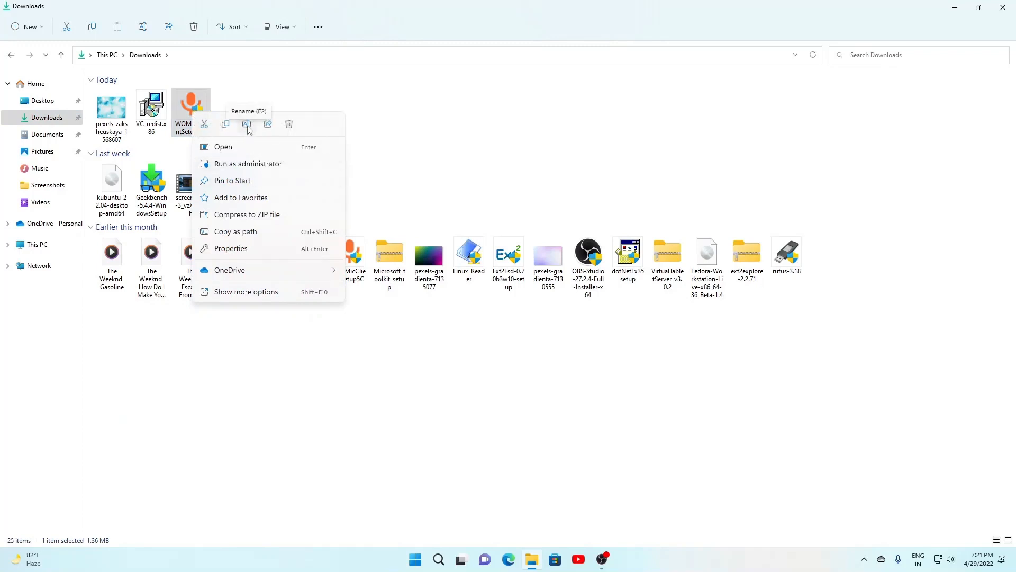
mouse_move(233, 232)
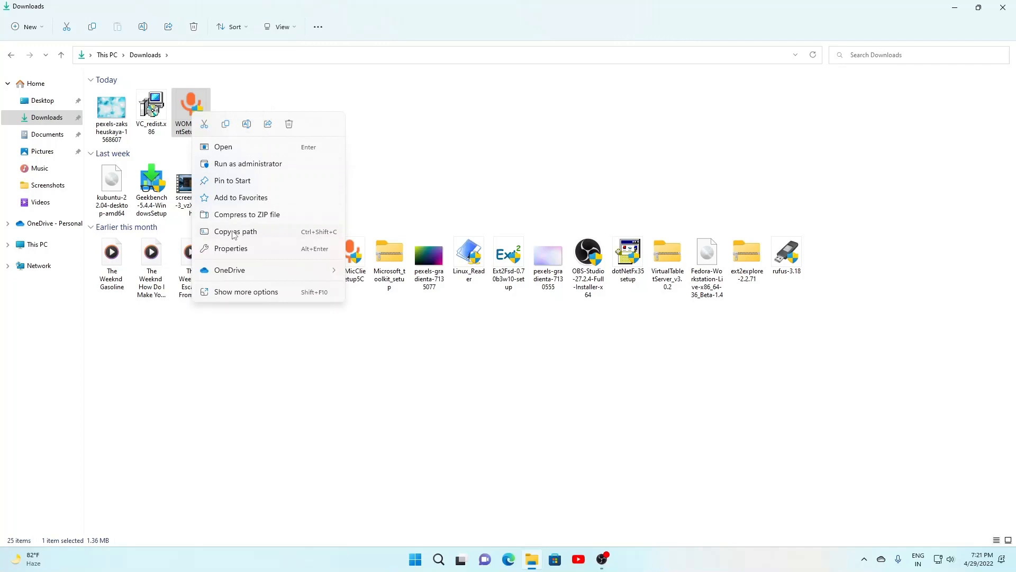
mouse_move(230, 247)
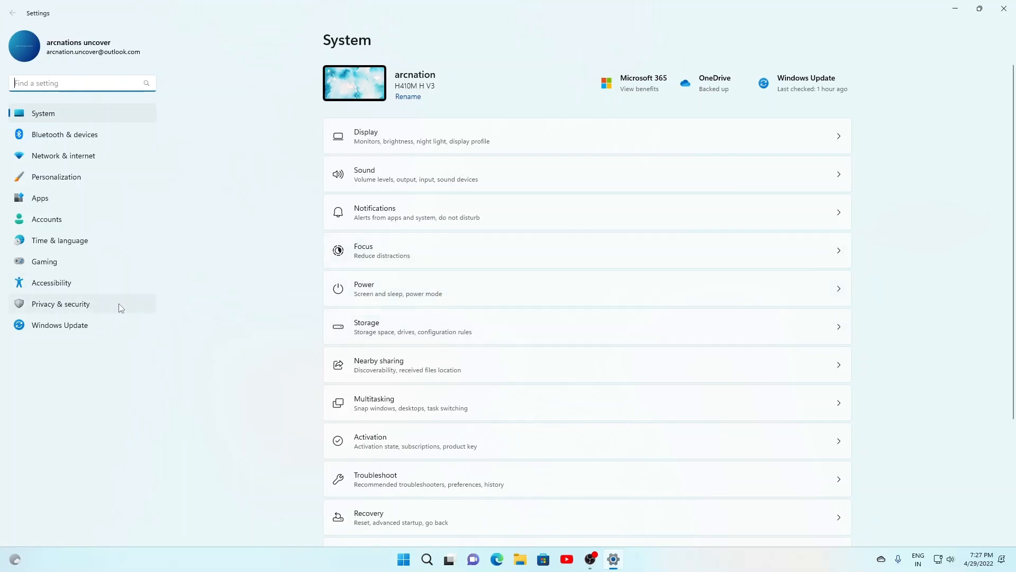
Step: Switch Settings to the Bluetooth & devices page listing Phone Link
scroll(down, 3)
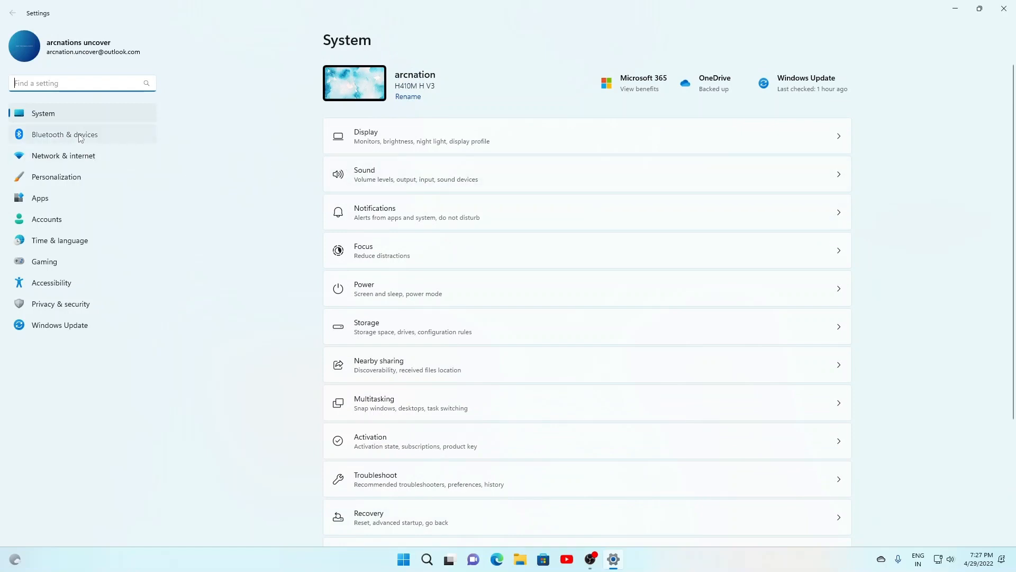
click(65, 135)
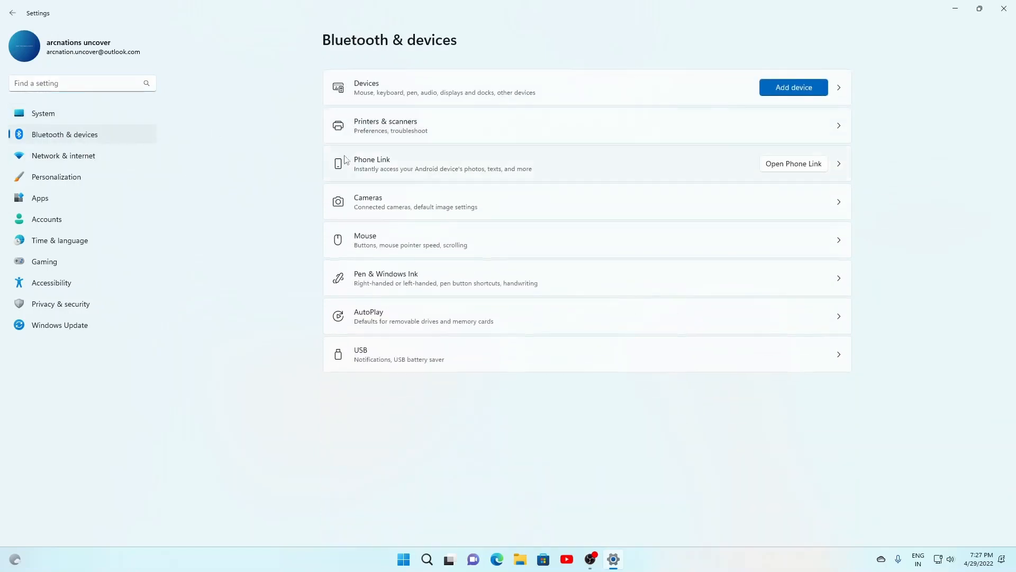
mouse_move(717, 192)
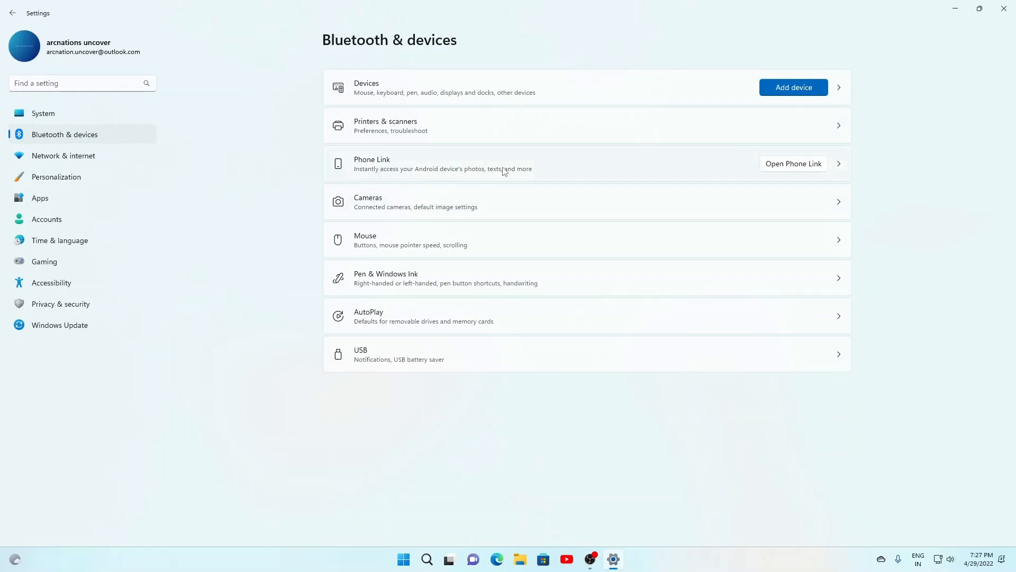
mouse_move(508, 177)
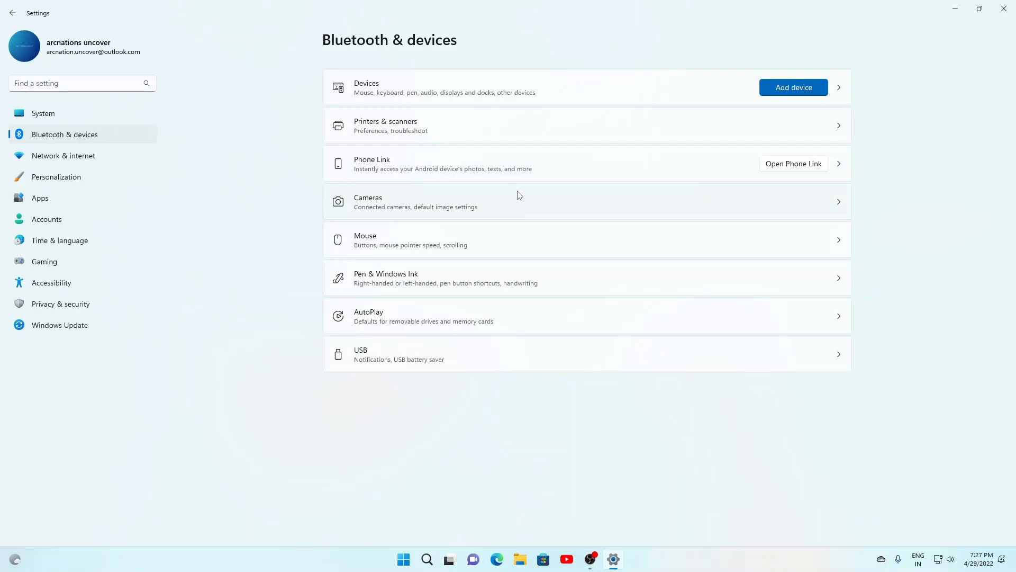
mouse_move(515, 194)
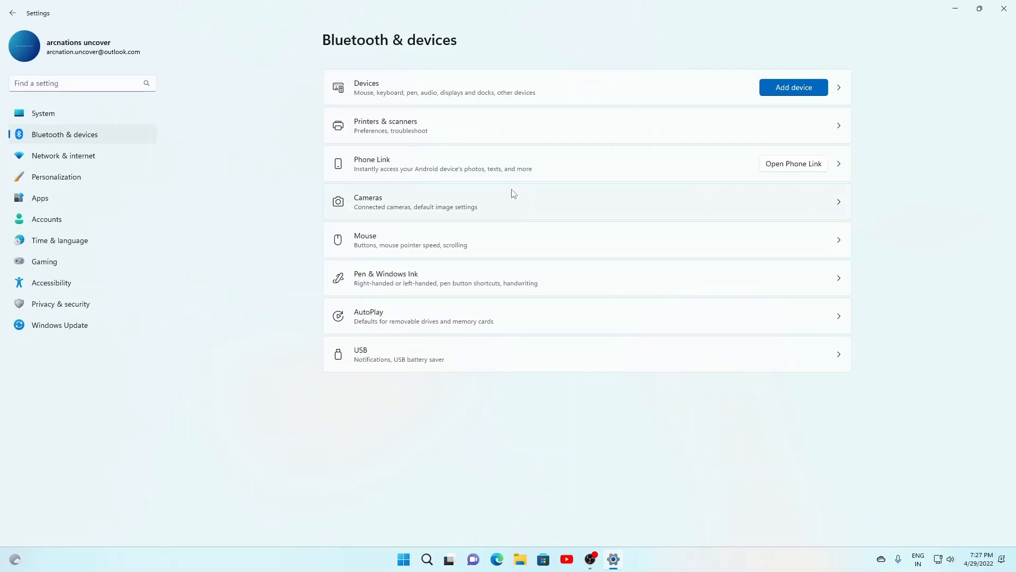
mouse_move(513, 183)
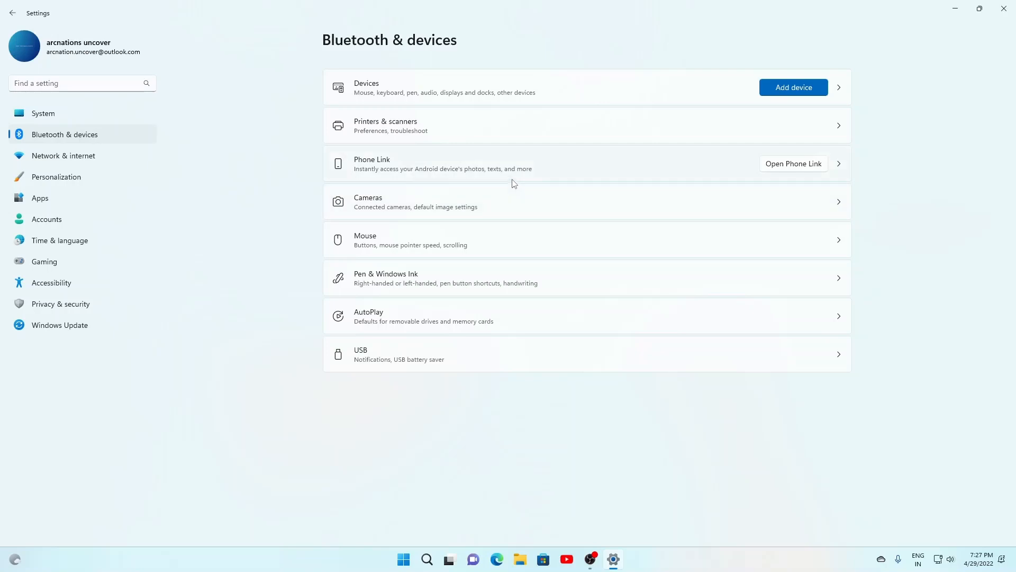